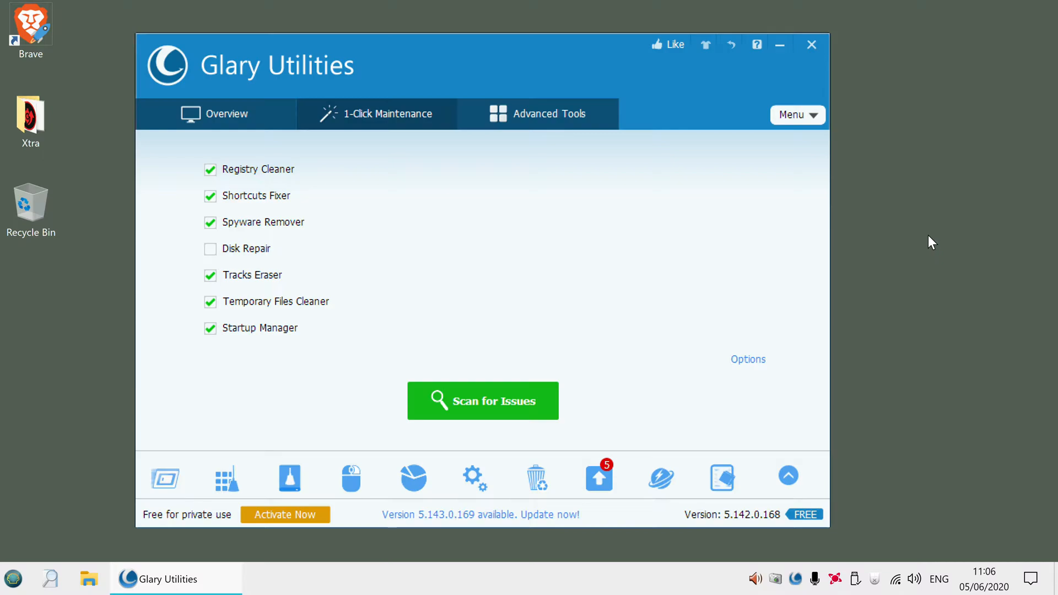
mouse_move(897, 235)
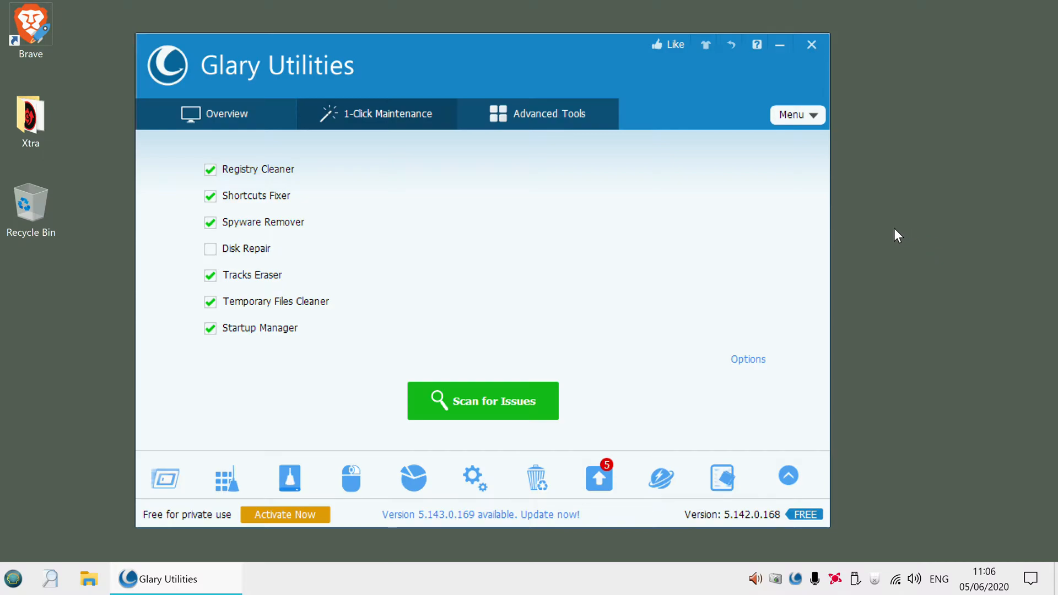
mouse_move(271, 189)
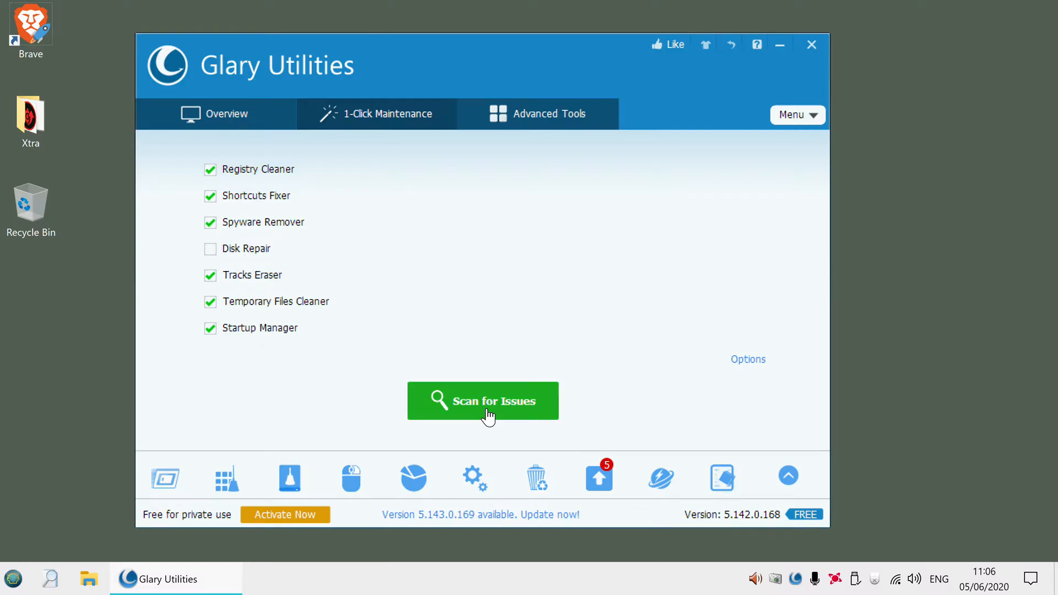
- Scan for issues: 10 registry problems, 1 shortcut problem, 2840 tracks, 119.45 MB of temporary files
click(483, 400)
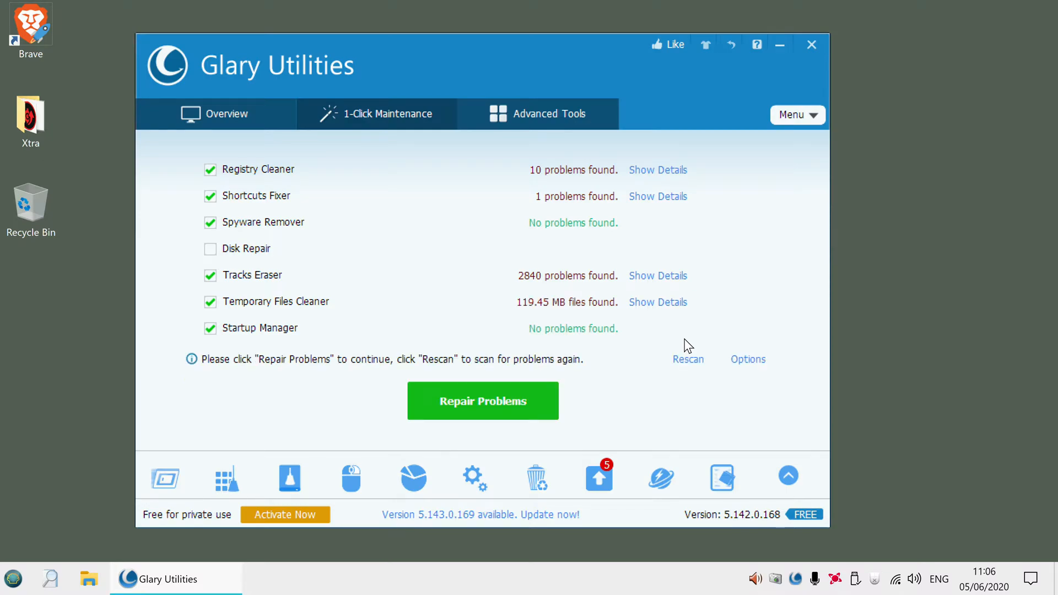
mouse_move(665, 172)
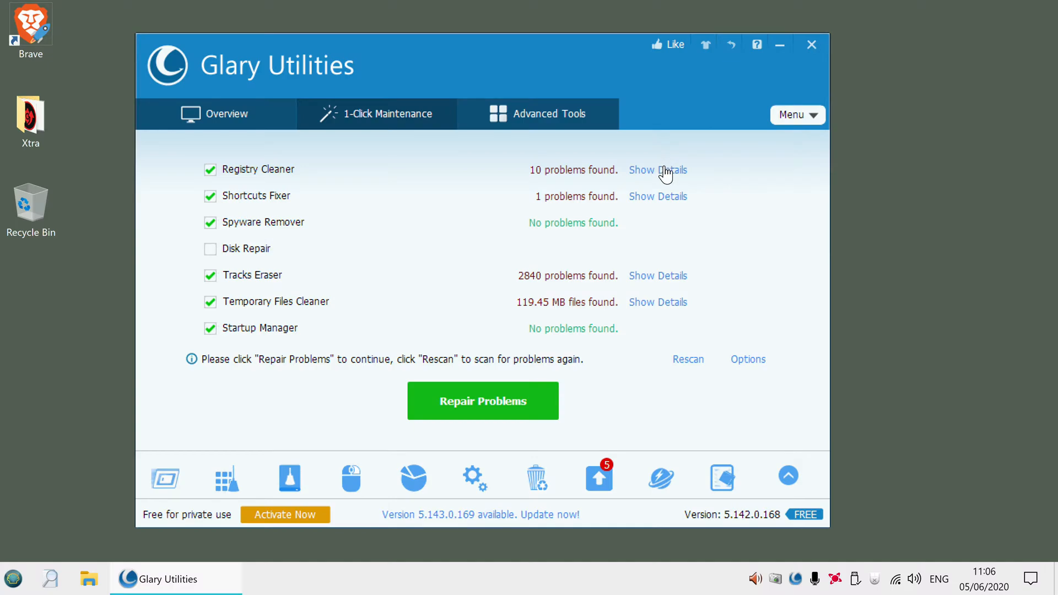
- Review the registry and shortcut problem details, then repair all found problems
click(658, 169)
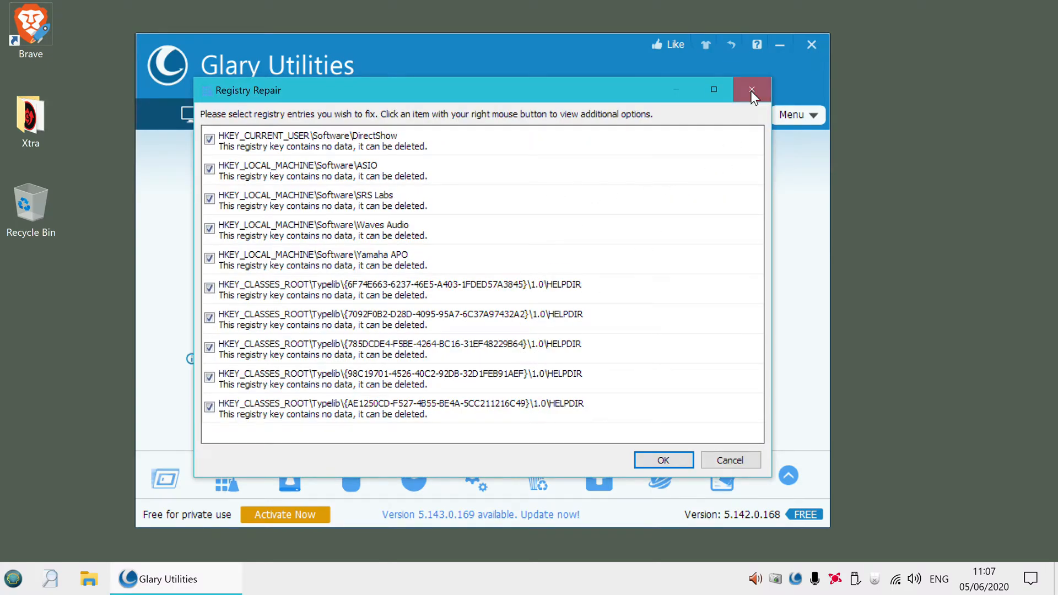
click(751, 89)
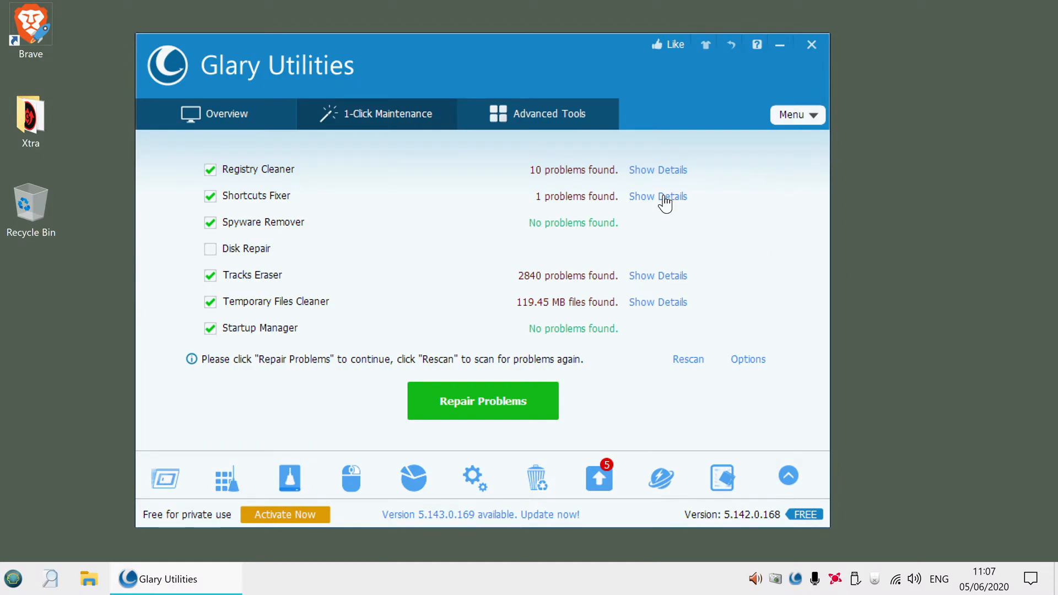
click(658, 196)
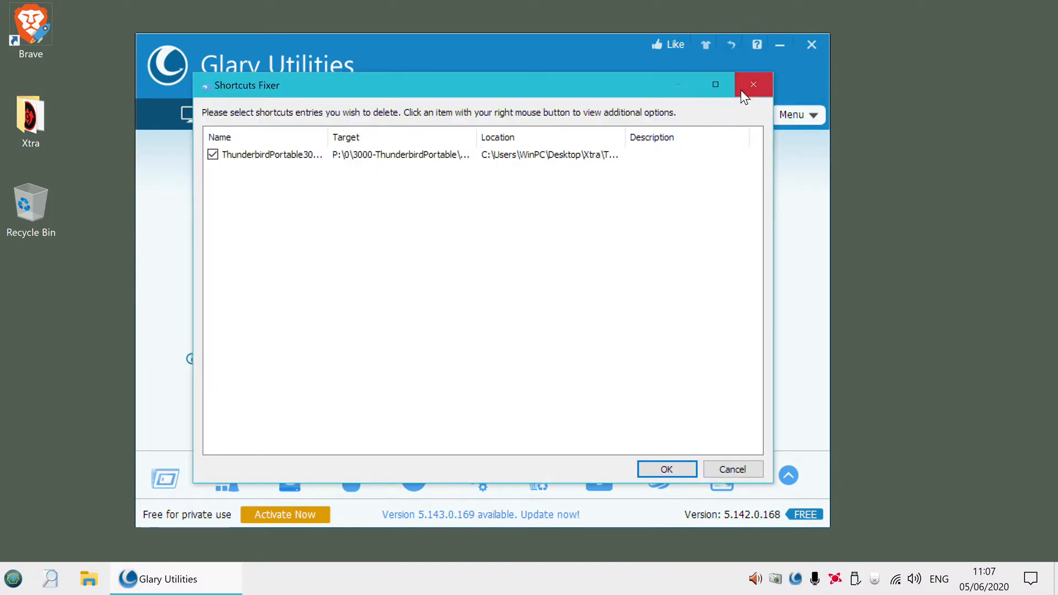
click(754, 84)
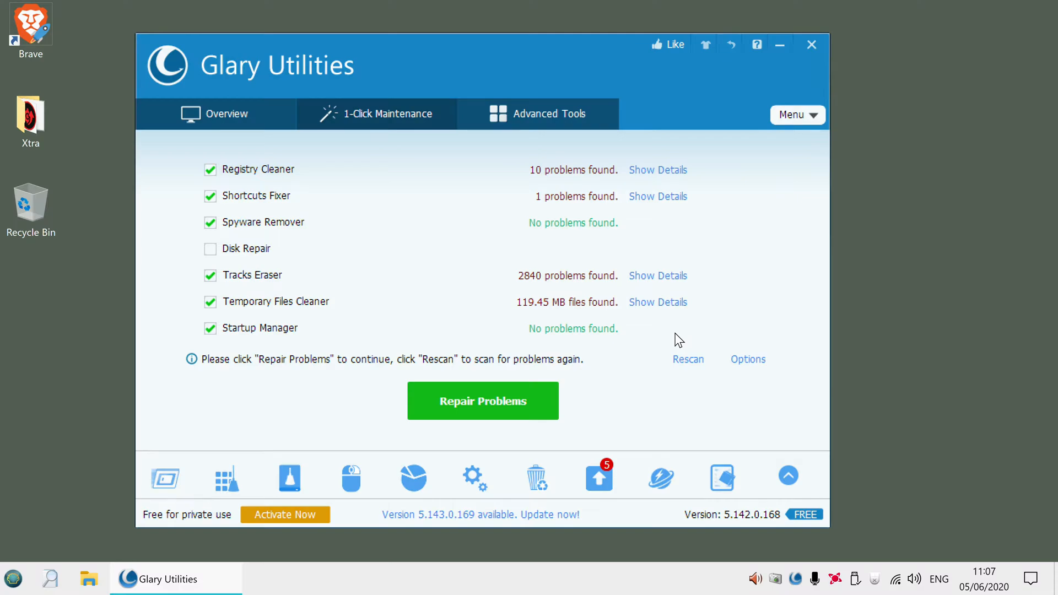
click(482, 400)
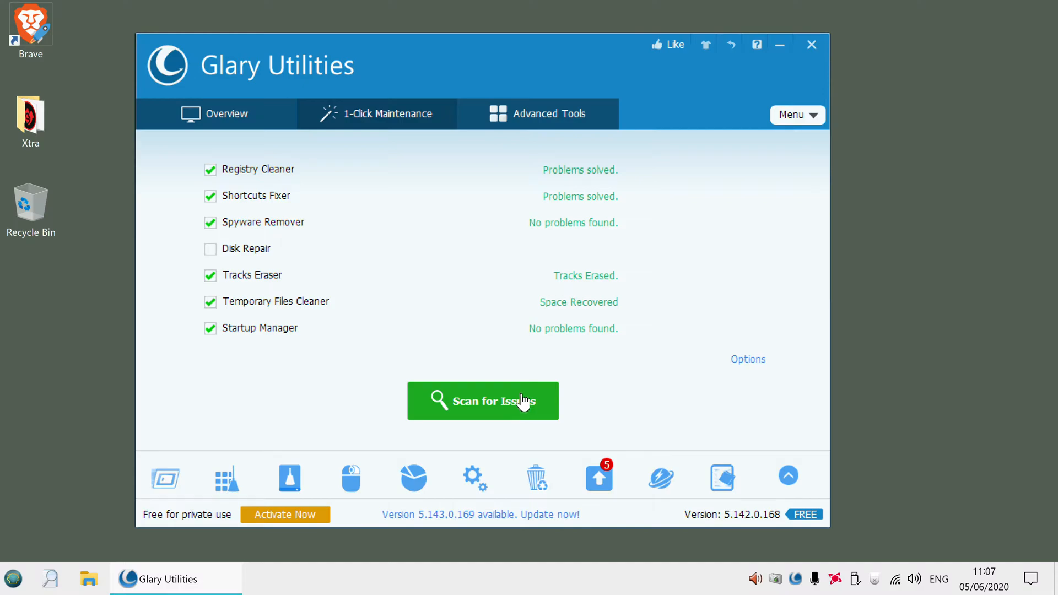
mouse_move(261, 129)
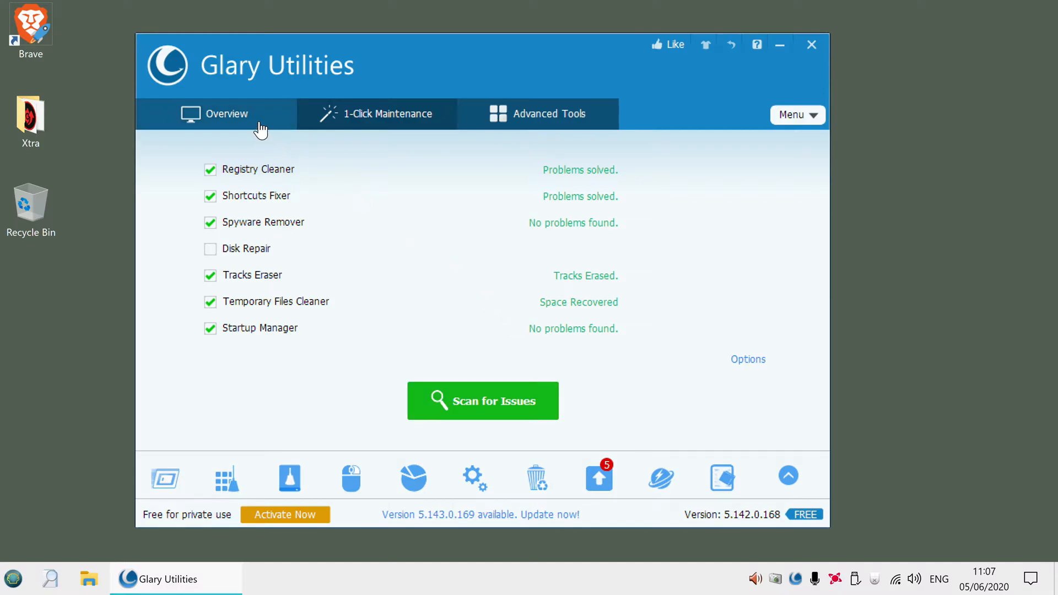
- Open Startup Manager from the Overview page, showing 73 startup programs
click(228, 113)
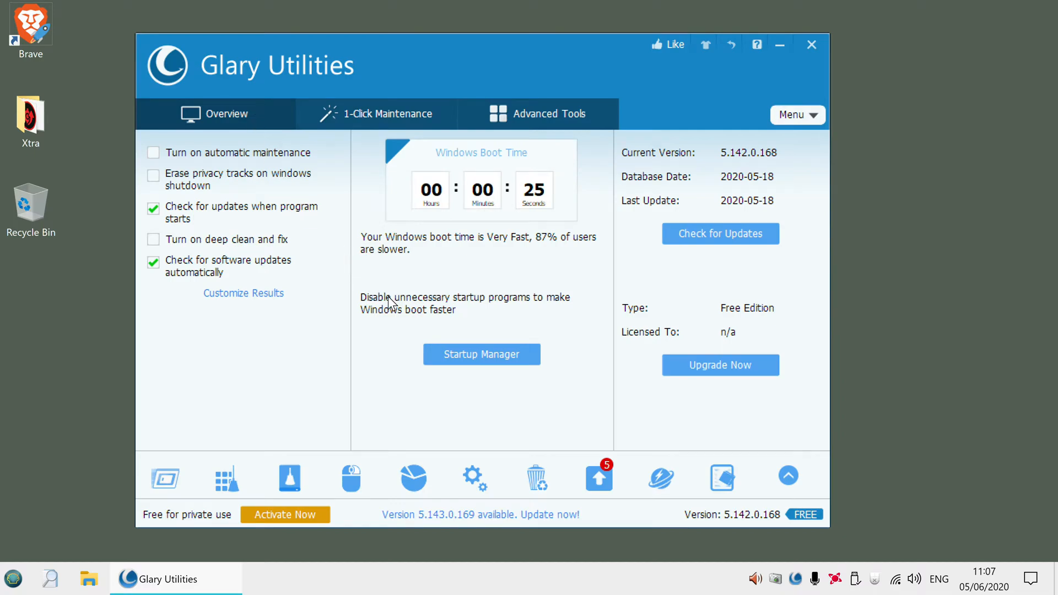
click(481, 354)
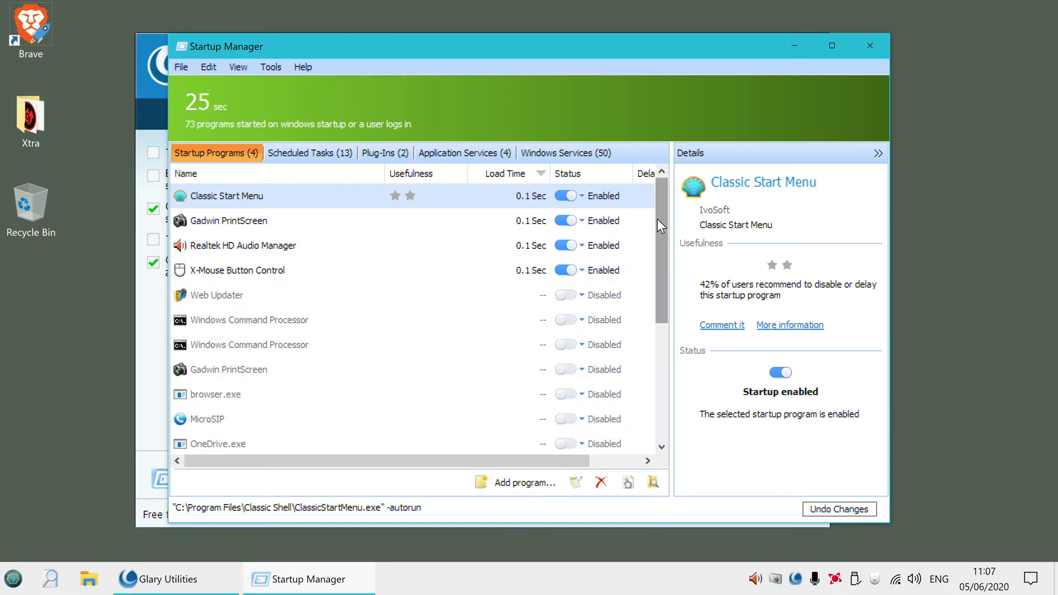
- Toggle Web Updater on and back off, then view the 13 scheduled tasks
scroll(down, 3)
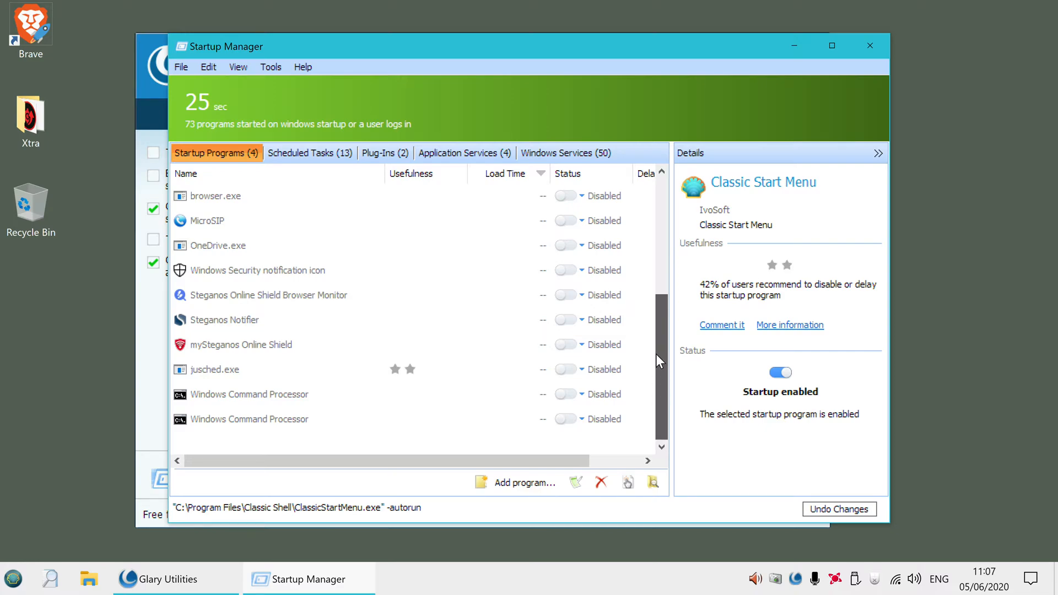
scroll(up, 3)
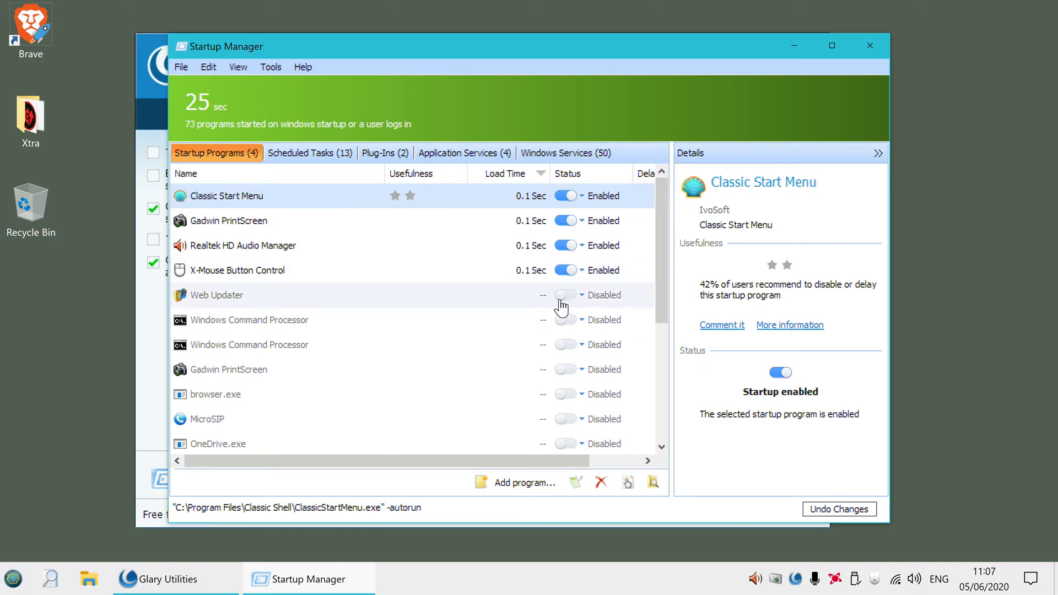
click(565, 295)
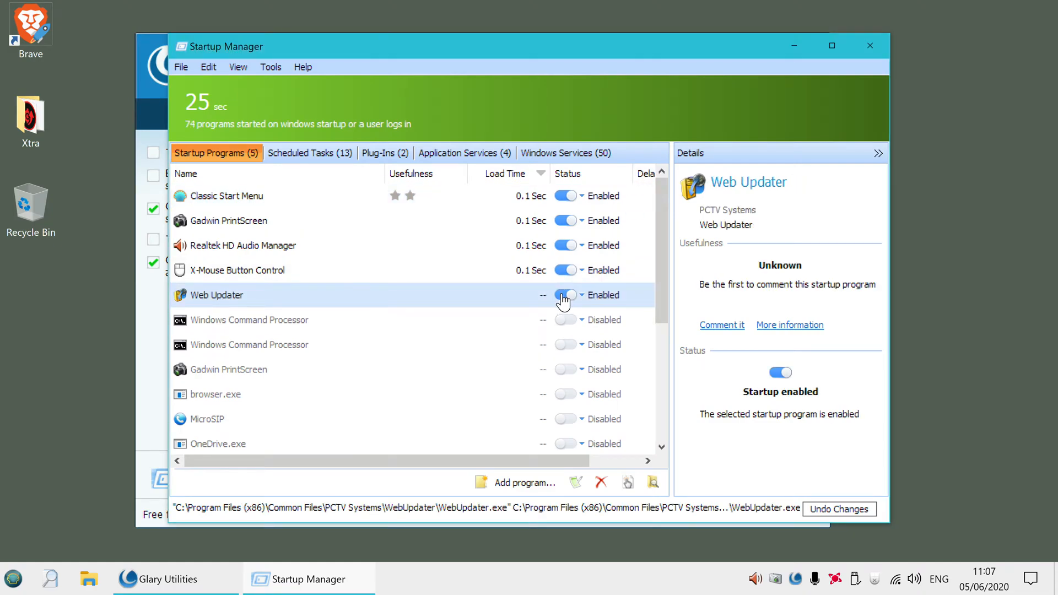
click(564, 294)
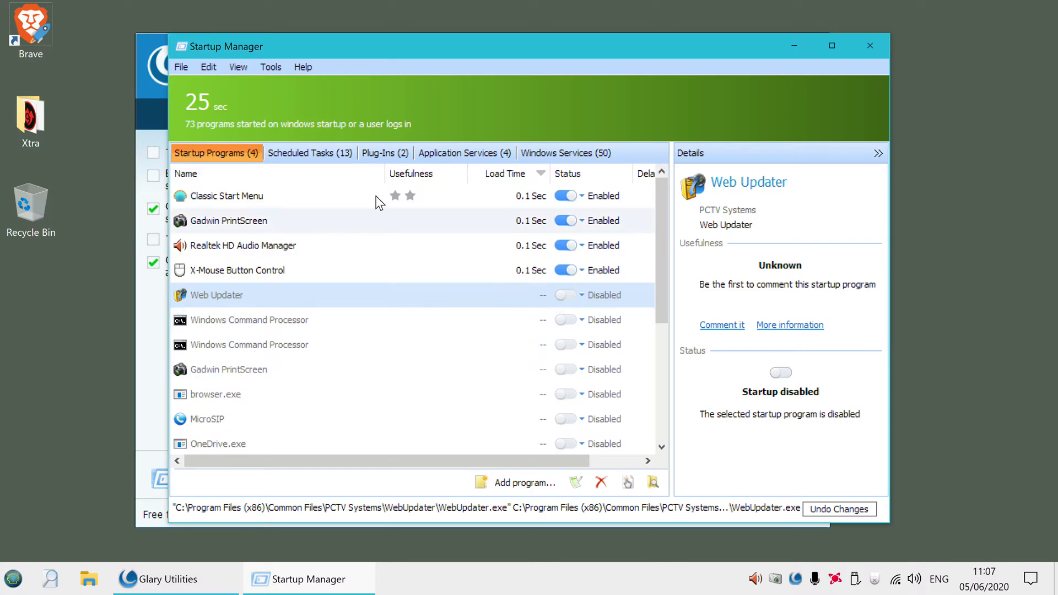
click(309, 152)
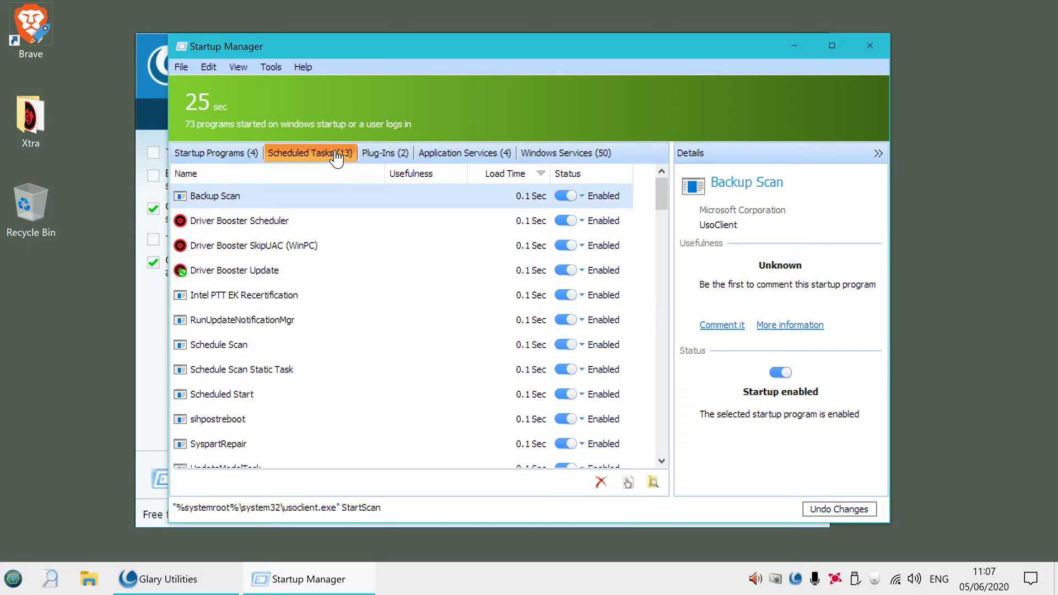
- Disable the Driver Booster Scheduler, SkipUAC and Update tasks and close Startup Manager
click(560, 220)
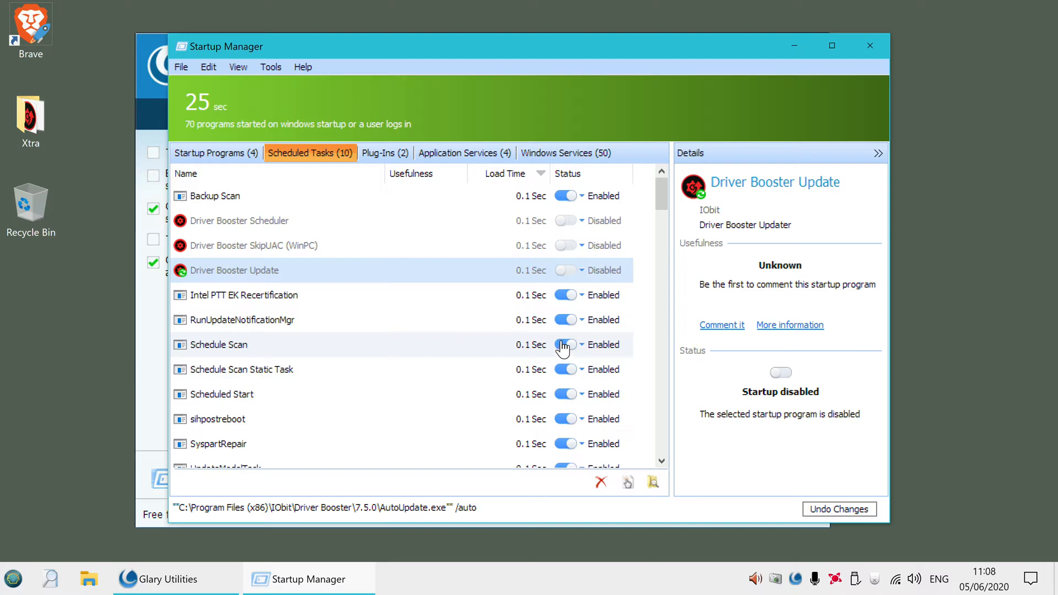
mouse_move(783, 93)
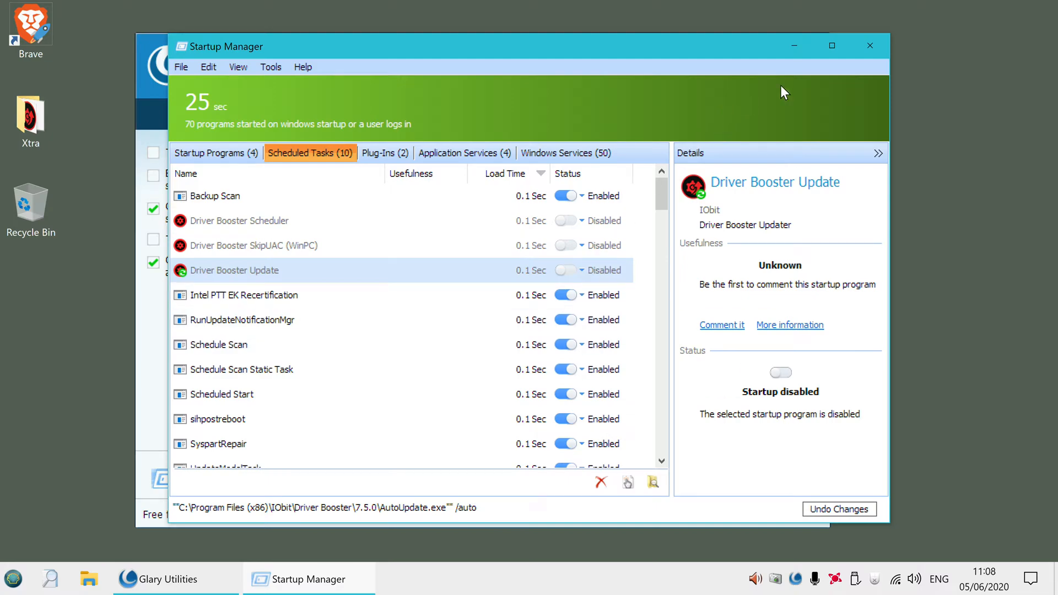
mouse_move(171, 110)
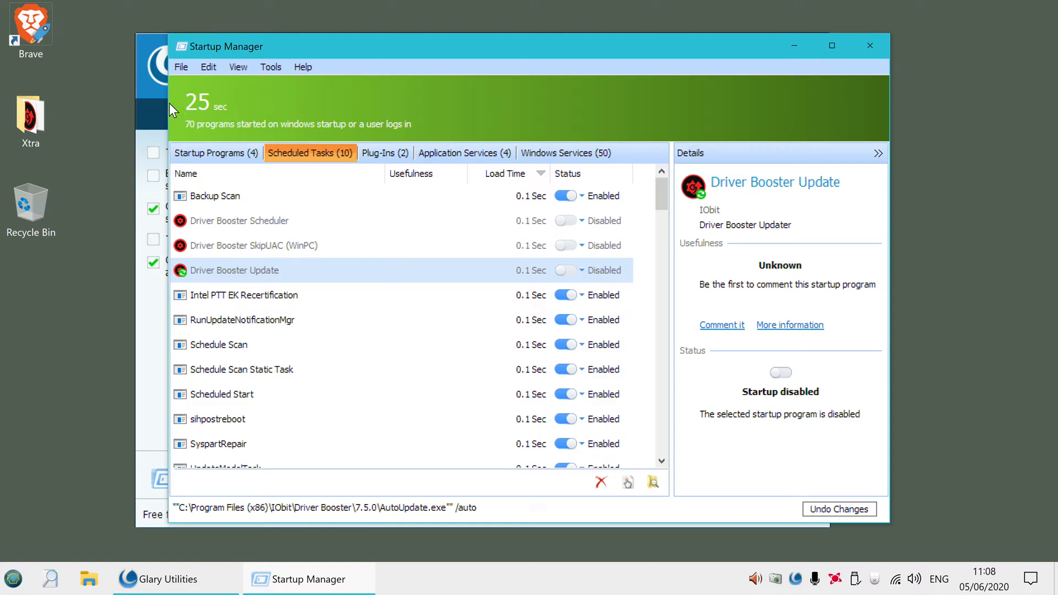
mouse_move(198, 128)
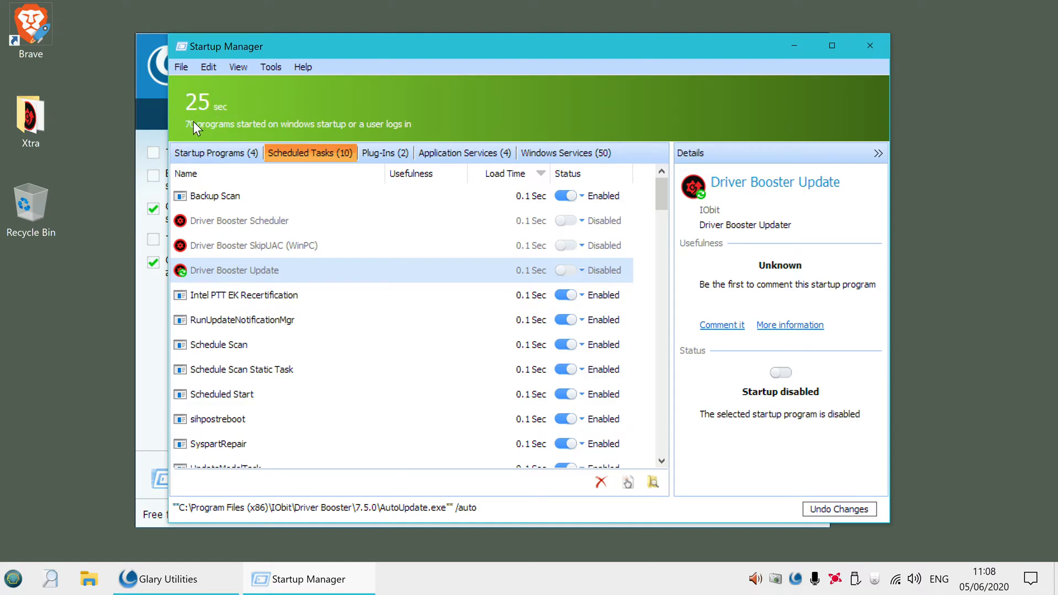
mouse_move(187, 120)
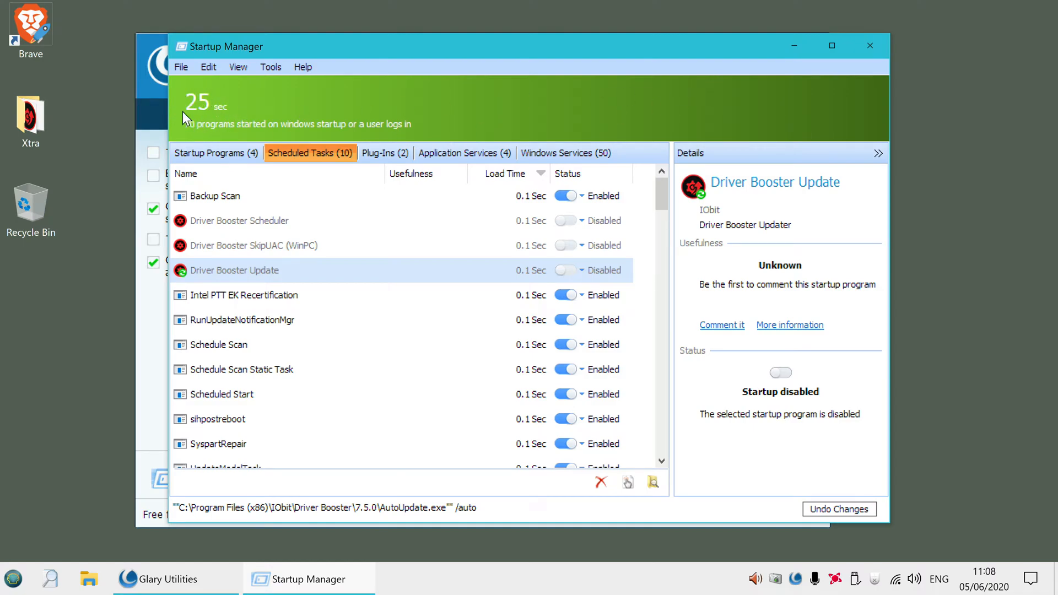
mouse_move(870, 46)
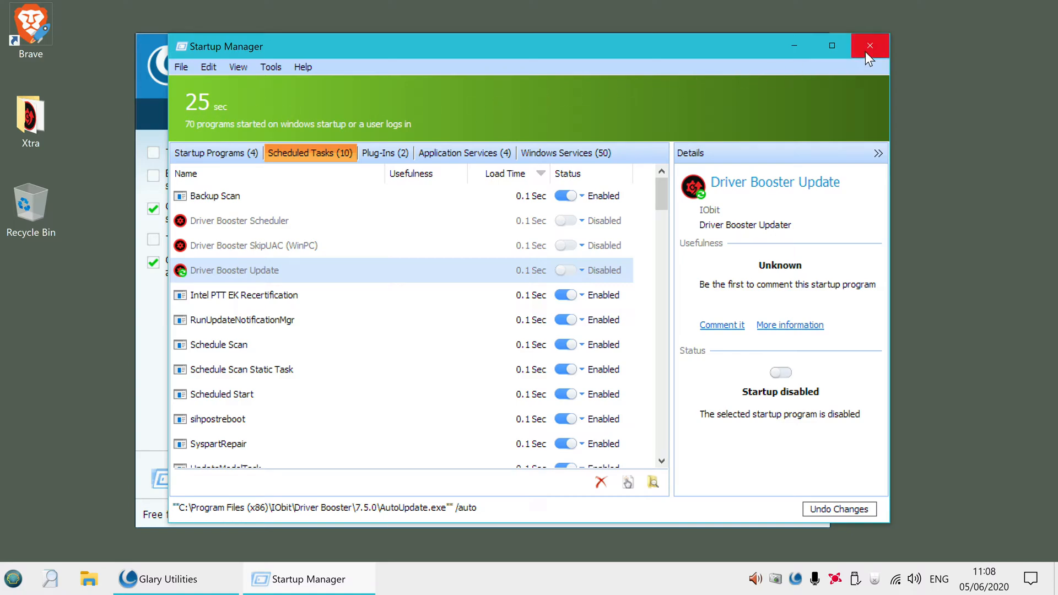
click(868, 46)
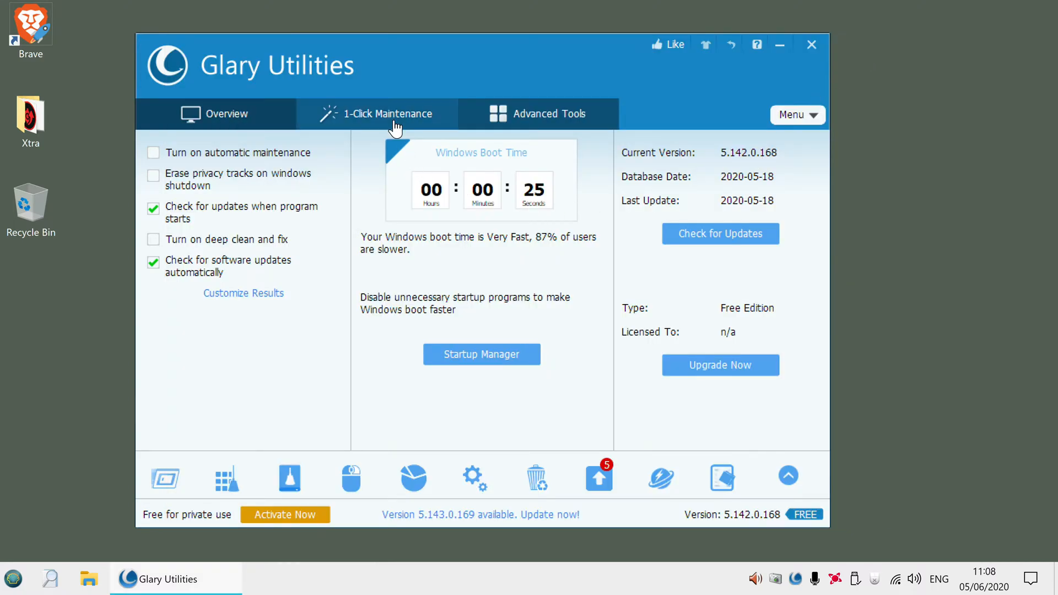
click(538, 113)
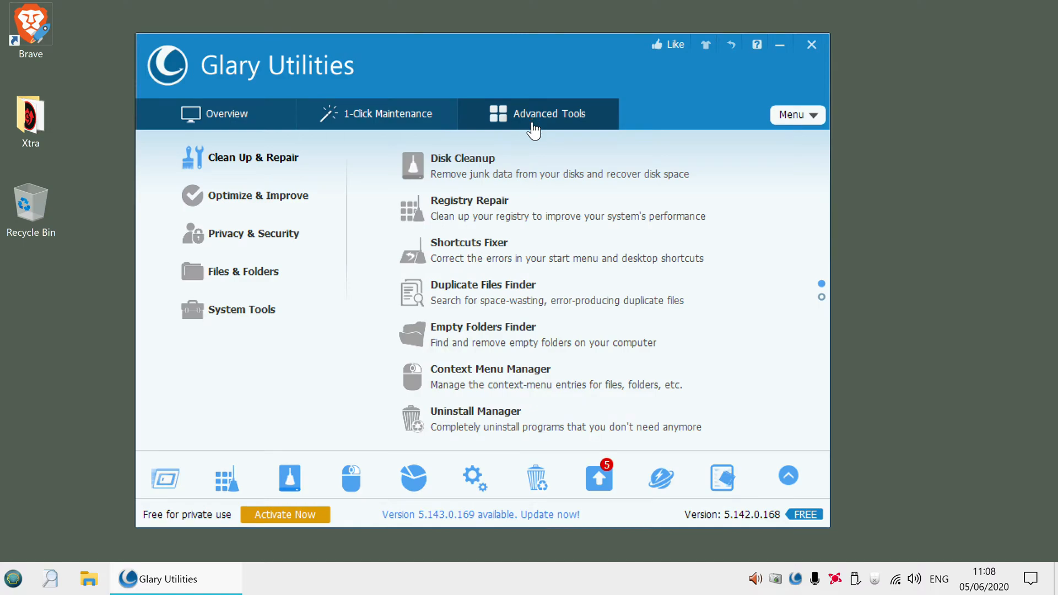
mouse_move(530, 133)
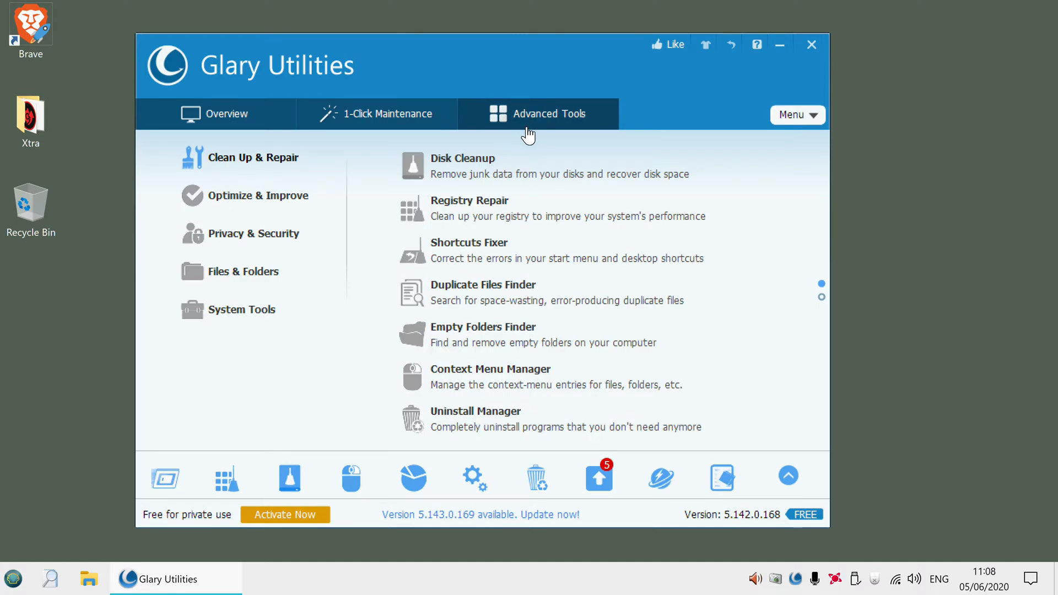
mouse_move(522, 138)
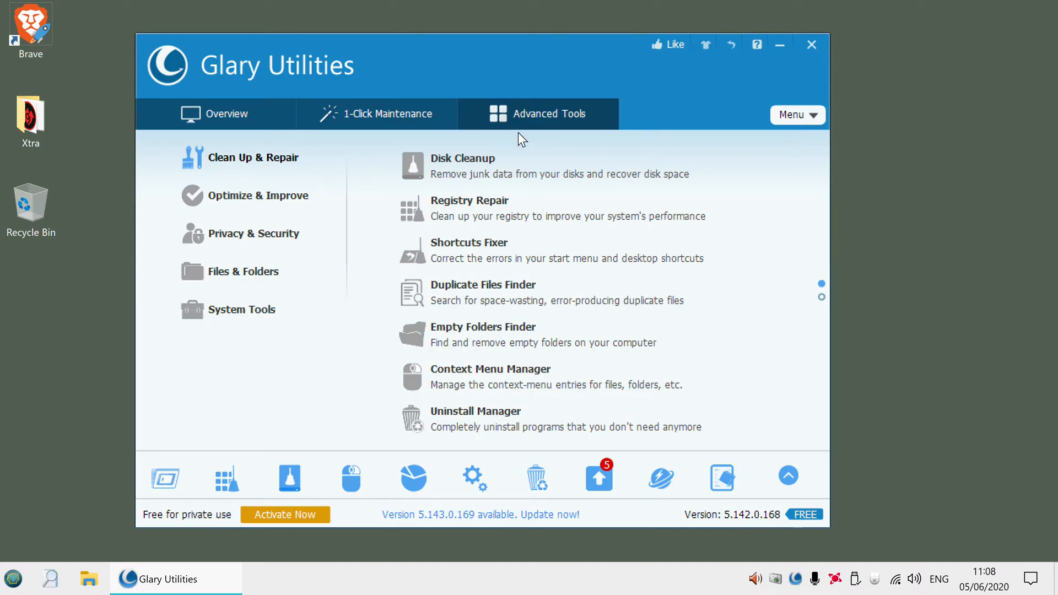
- Browse Optimize & Improve tools and open Driver Manager to review driver backups
click(259, 196)
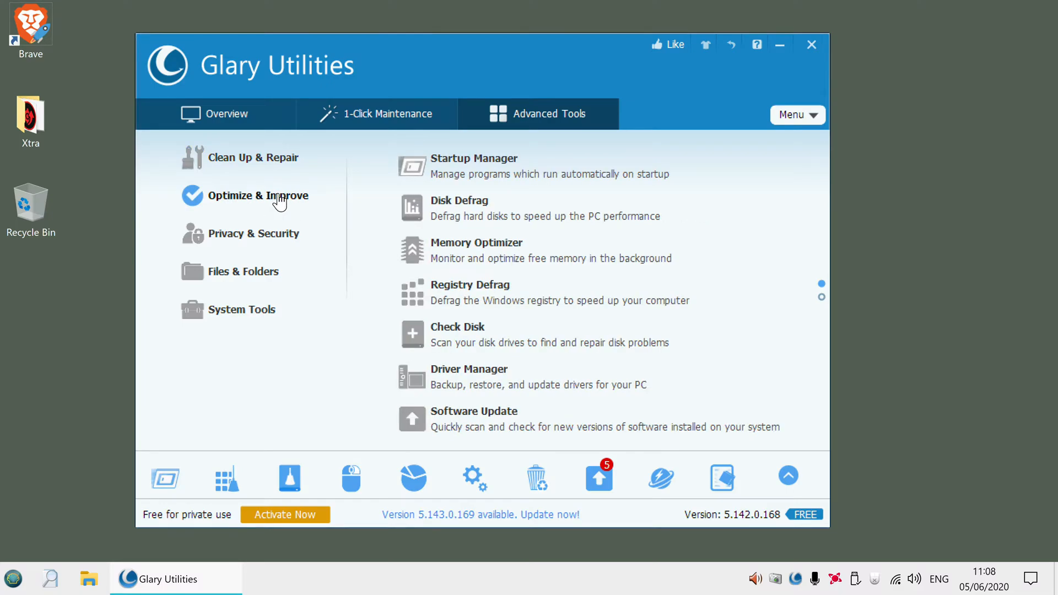
mouse_move(574, 445)
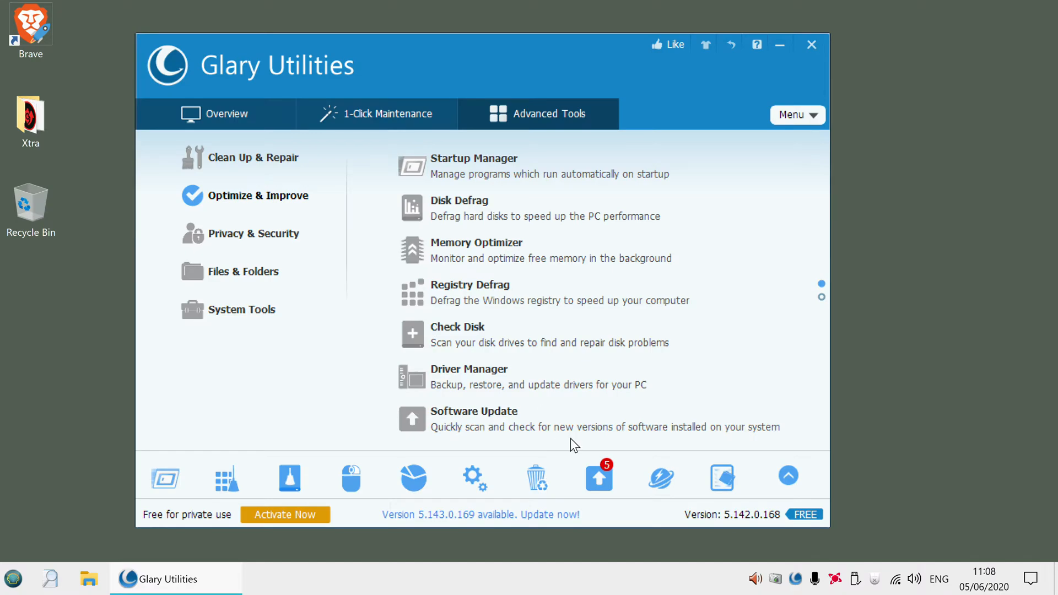
click(469, 377)
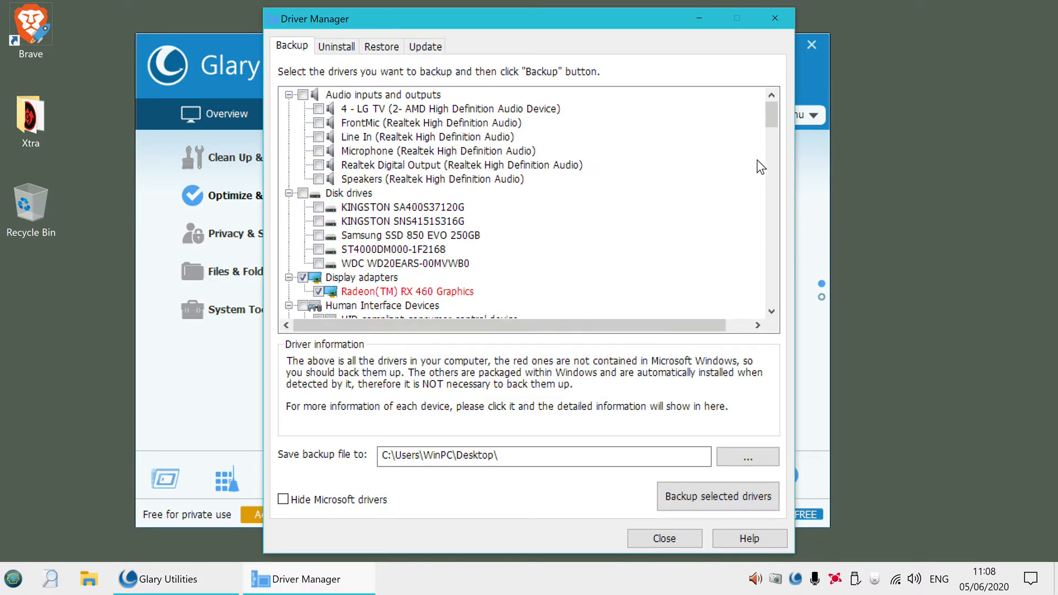
mouse_move(498, 306)
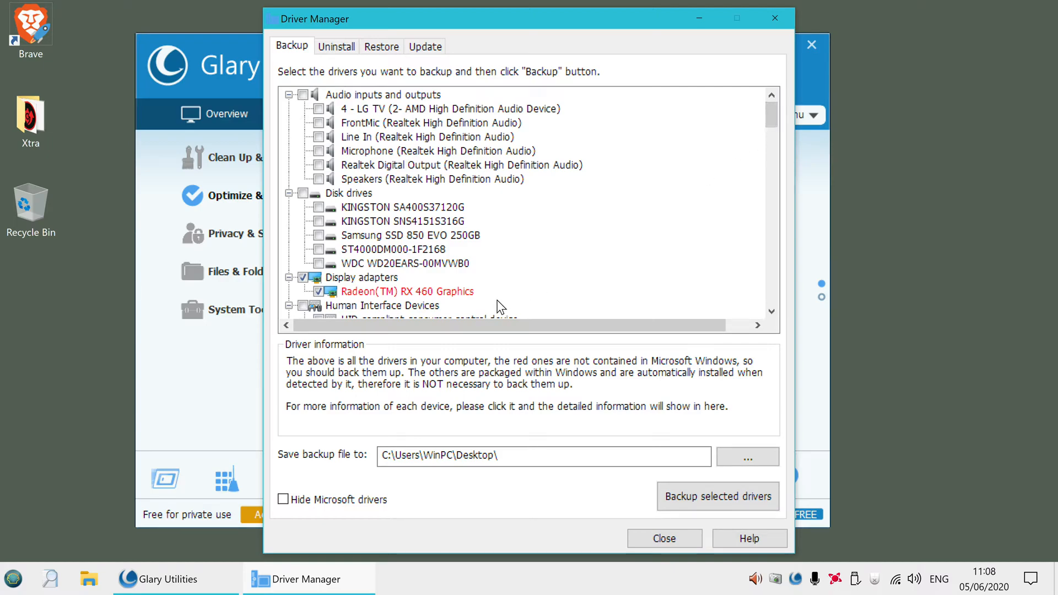
scroll(down, 3)
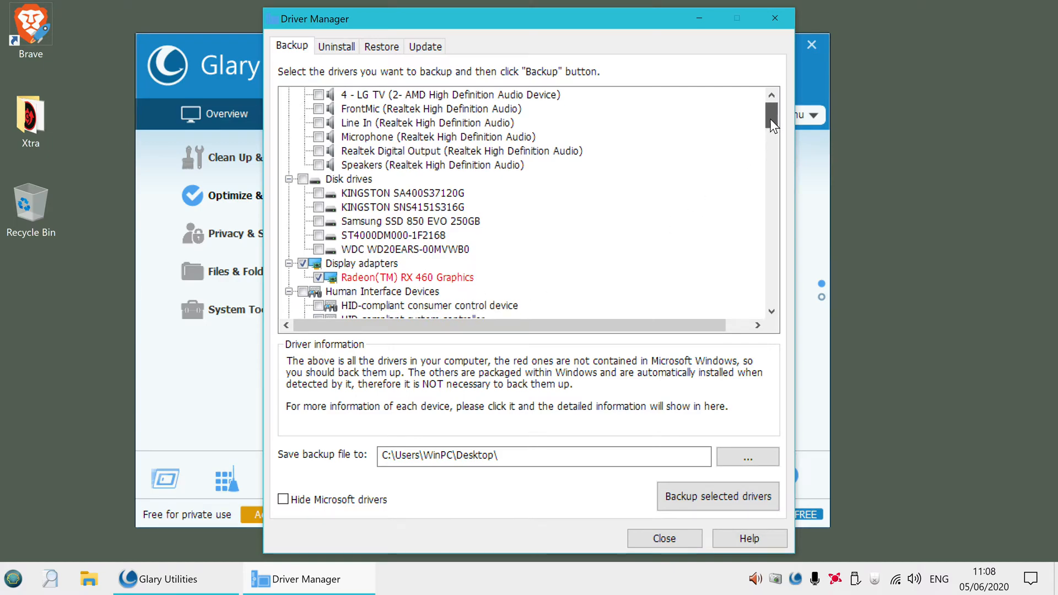
scroll(down, 3)
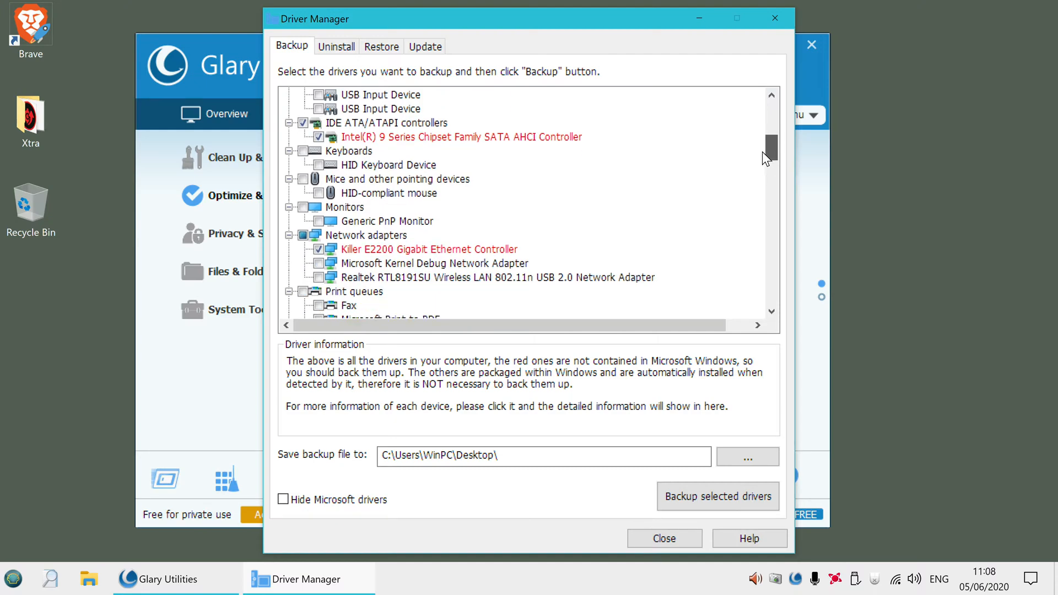
scroll(down, 3)
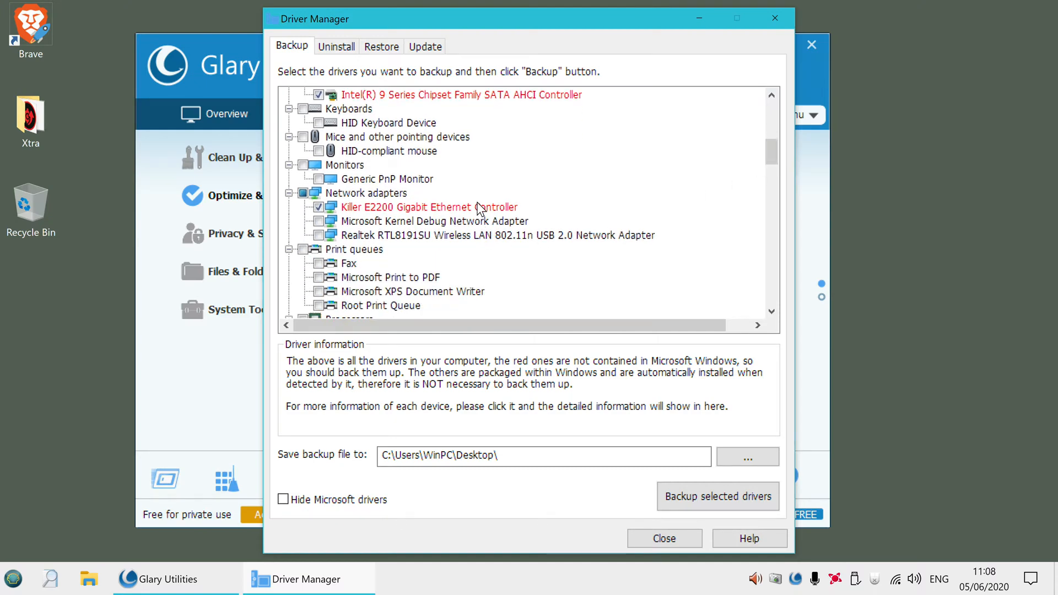
scroll(down, 3)
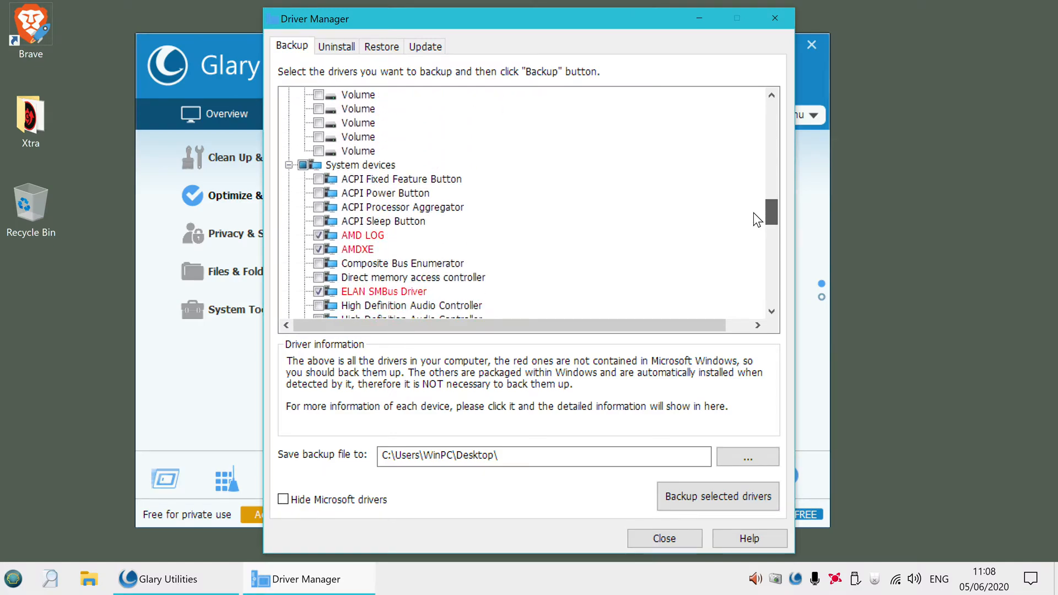
scroll(down, 3)
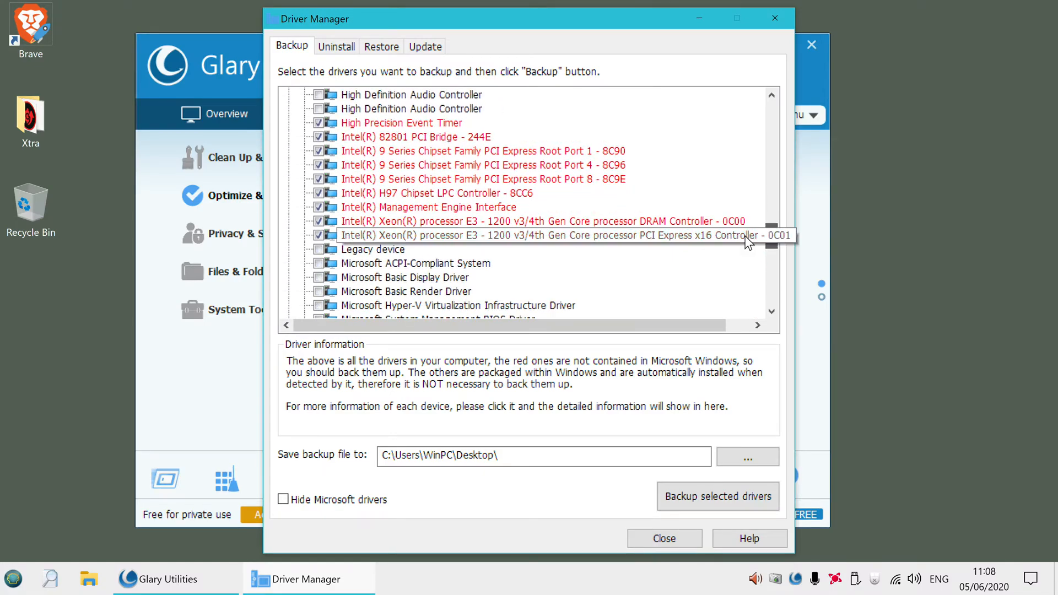
scroll(down, 3)
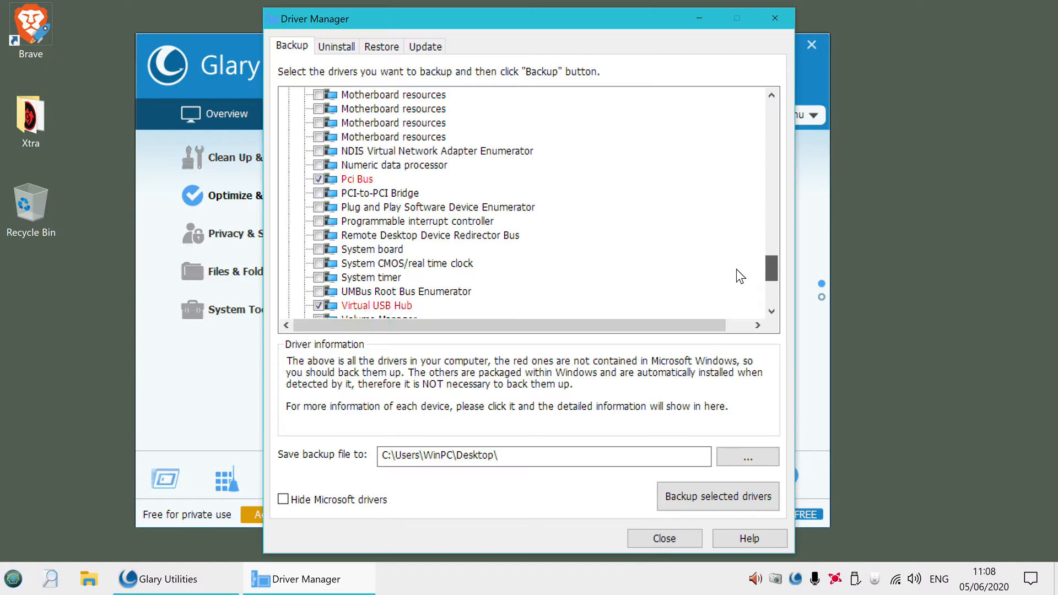
scroll(down, 3)
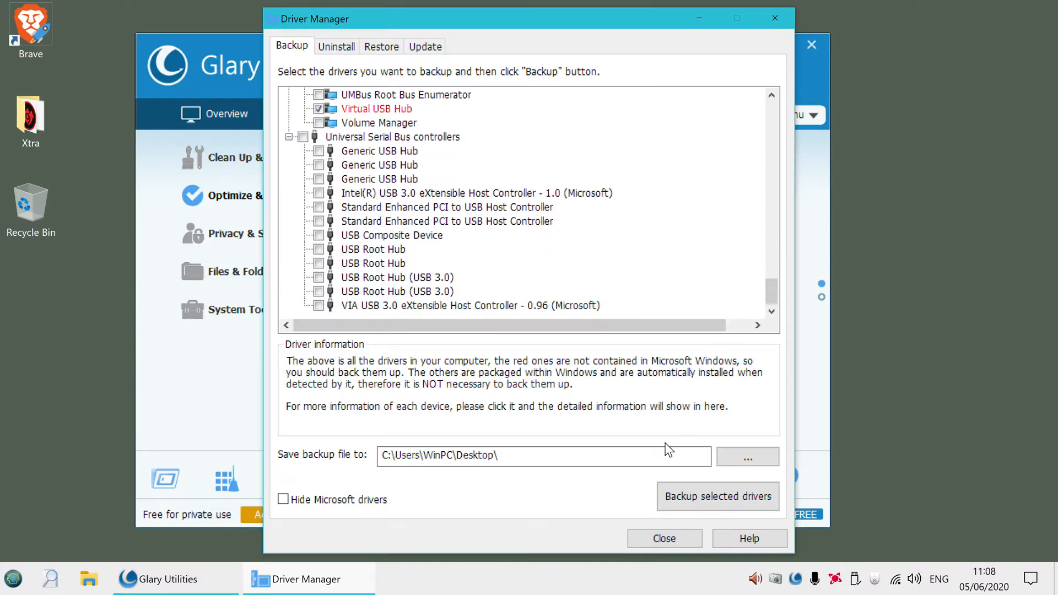
click(664, 538)
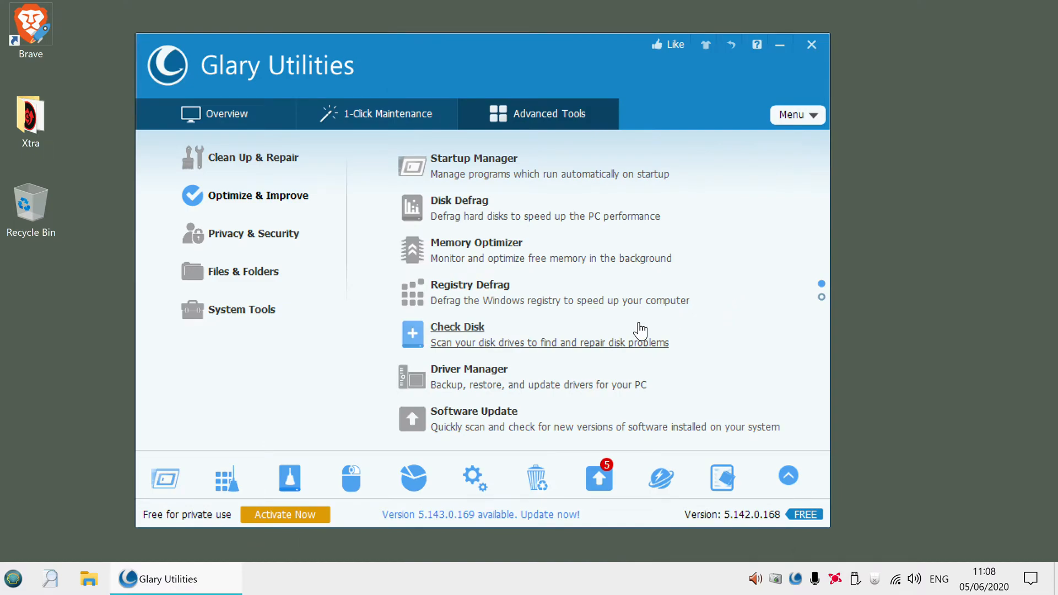
mouse_move(470, 285)
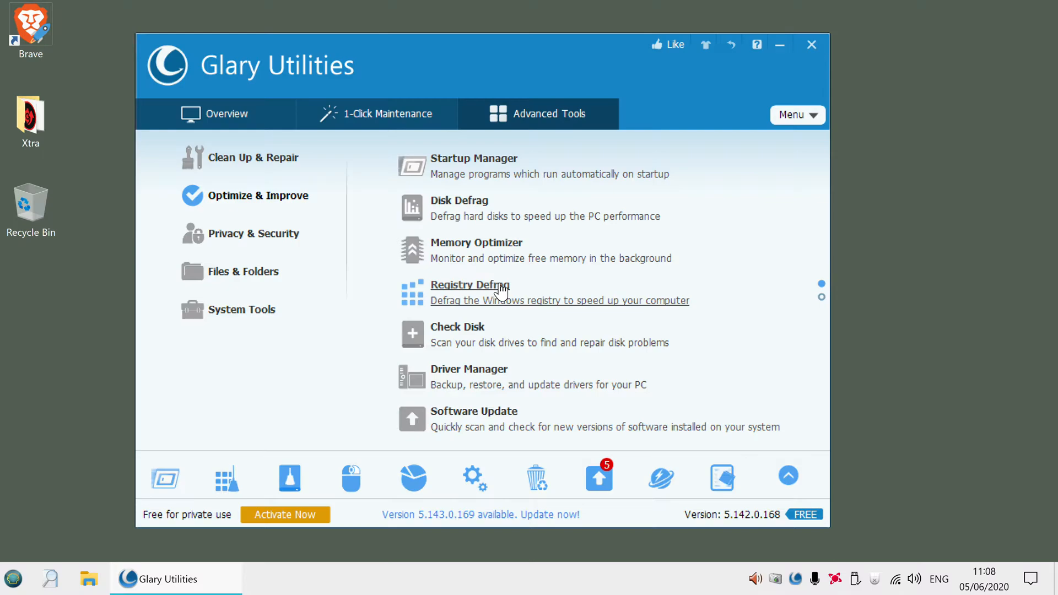
mouse_move(264, 234)
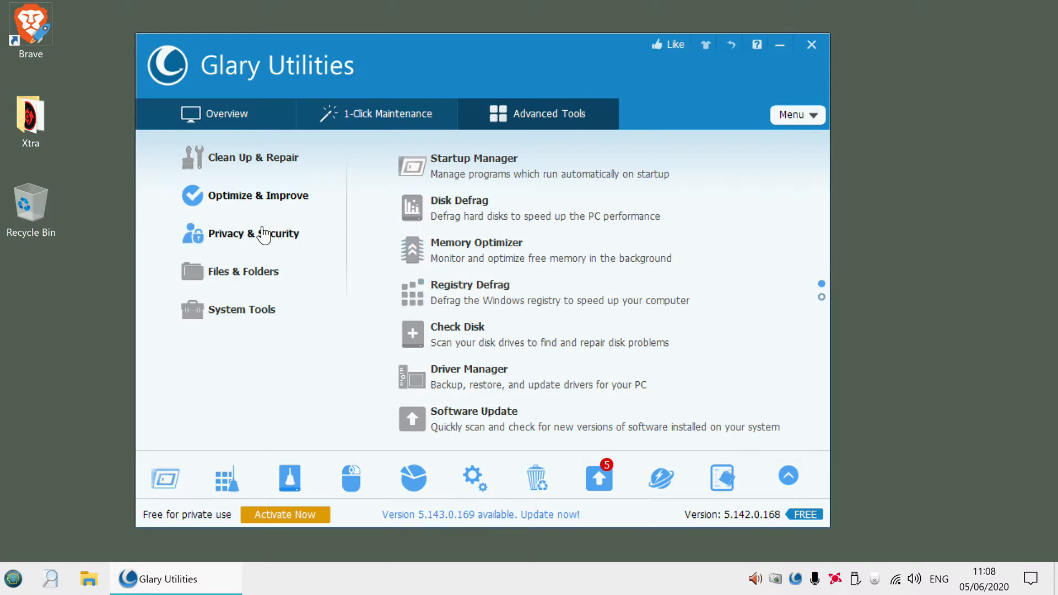
- Browse the Privacy & Security, Files & Folders and System Tools categories, then return to Overview
click(253, 234)
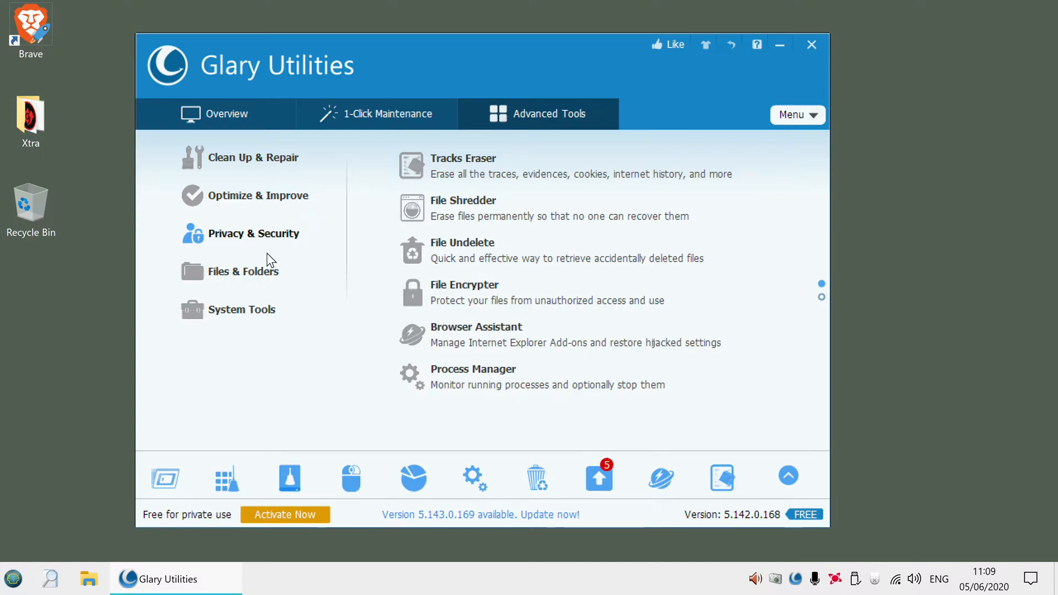
click(244, 271)
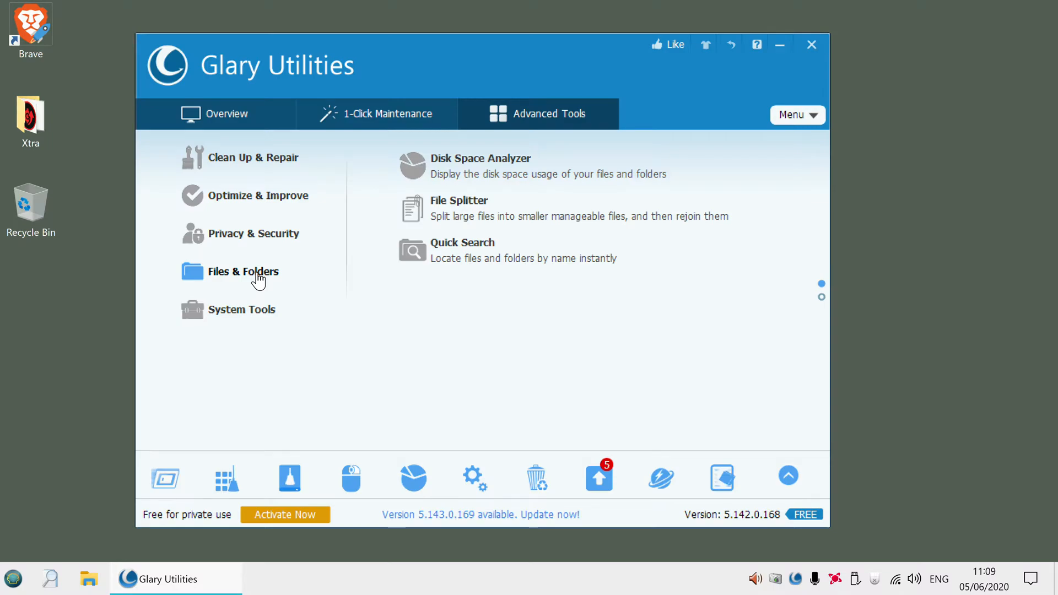
mouse_move(246, 312)
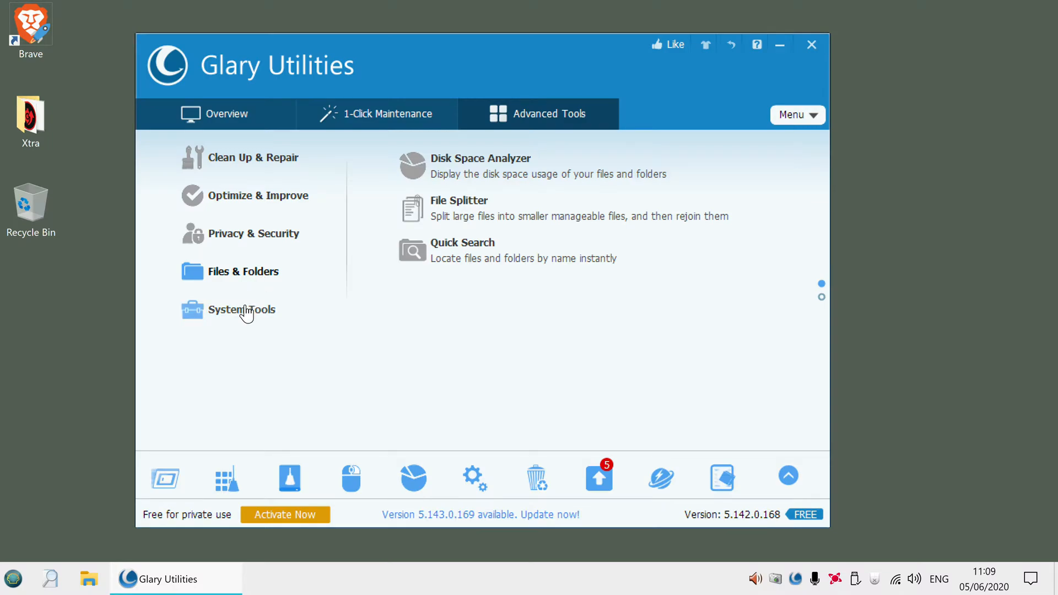
click(241, 309)
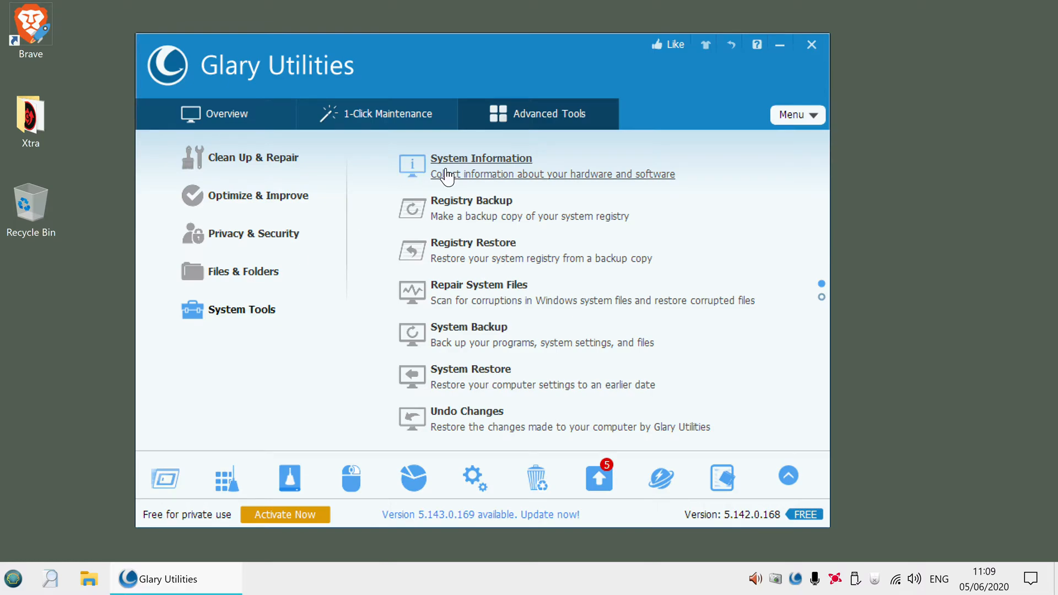
mouse_move(259, 141)
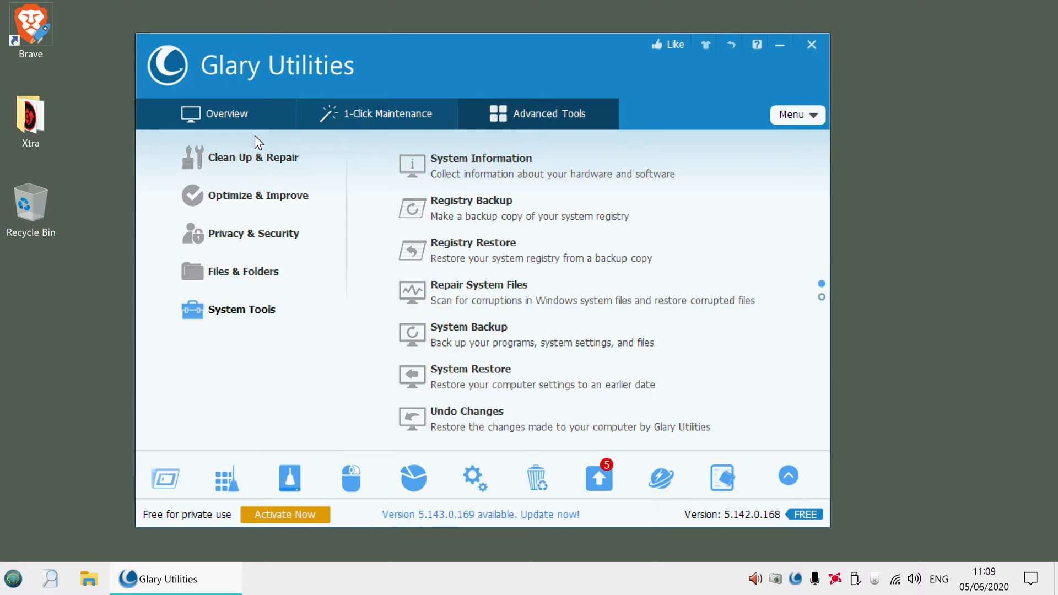
click(227, 114)
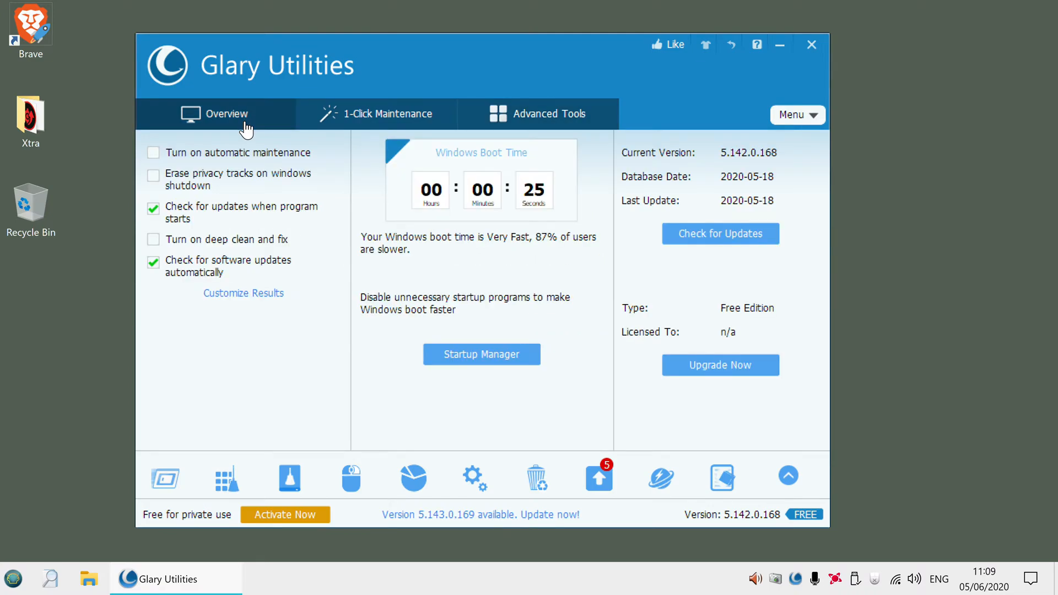
mouse_move(288, 112)
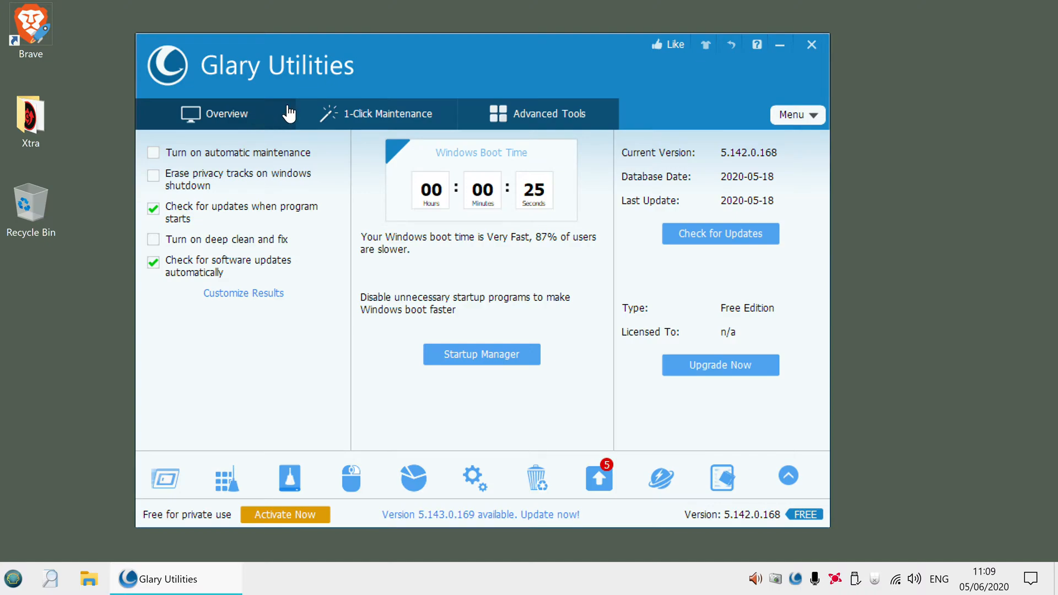